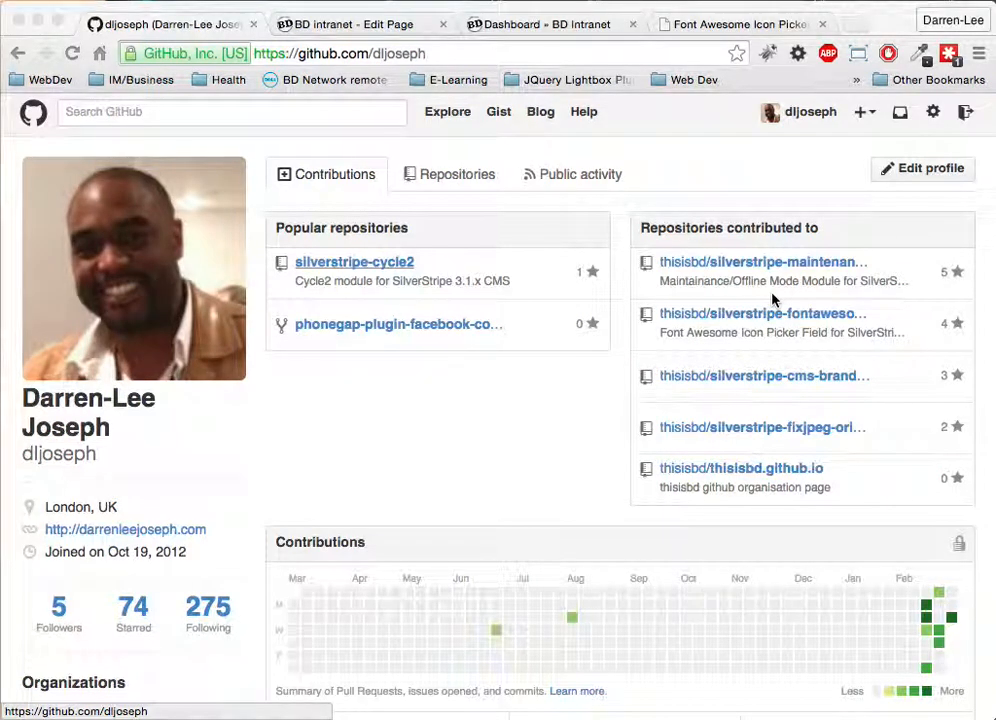
{"action": "mouse_move", "coordinate": [758, 30]}
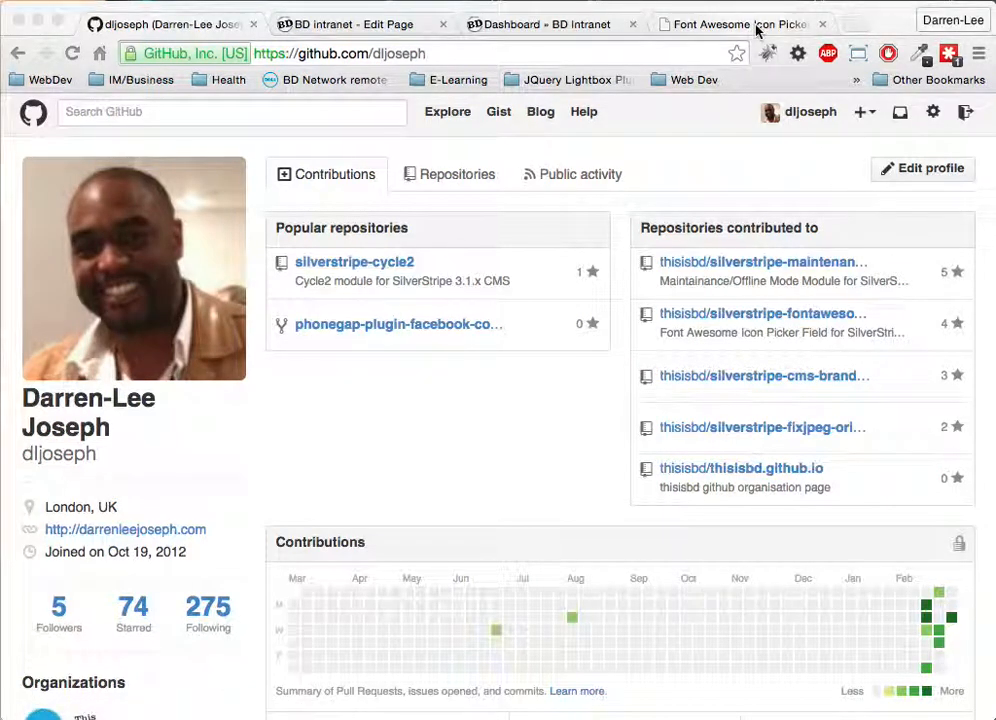
- Switch to the Font Awesome Icon Picker demo page and scroll through its demos
{"action": "left_click", "coordinate": [740, 23]}
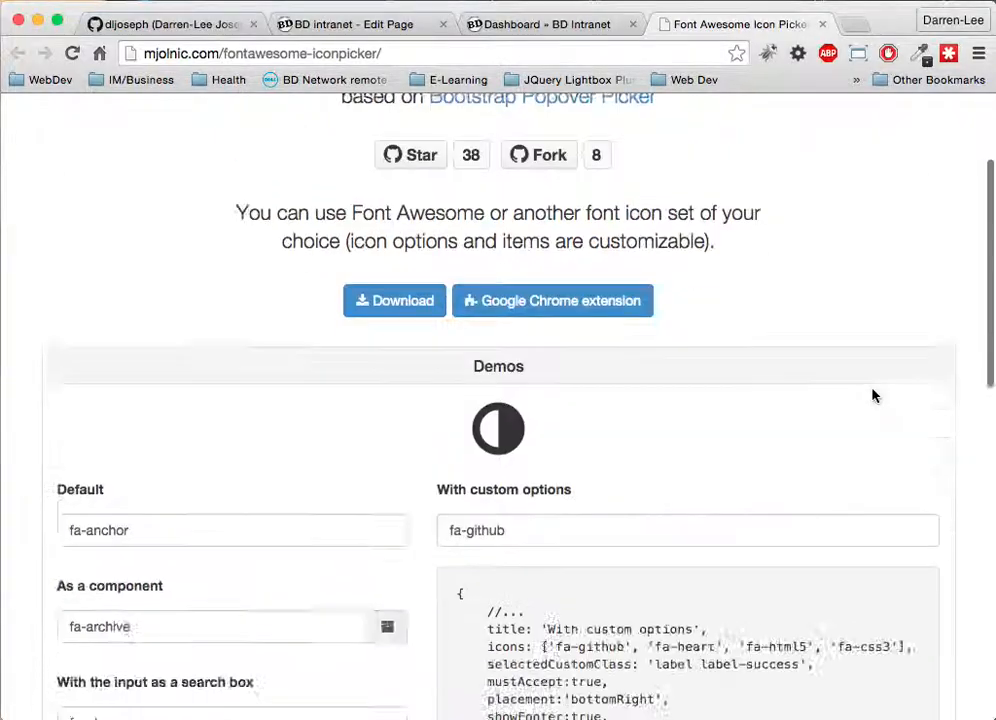
{"action": "scroll", "scroll_direction": "down", "scroll_amount": 3}
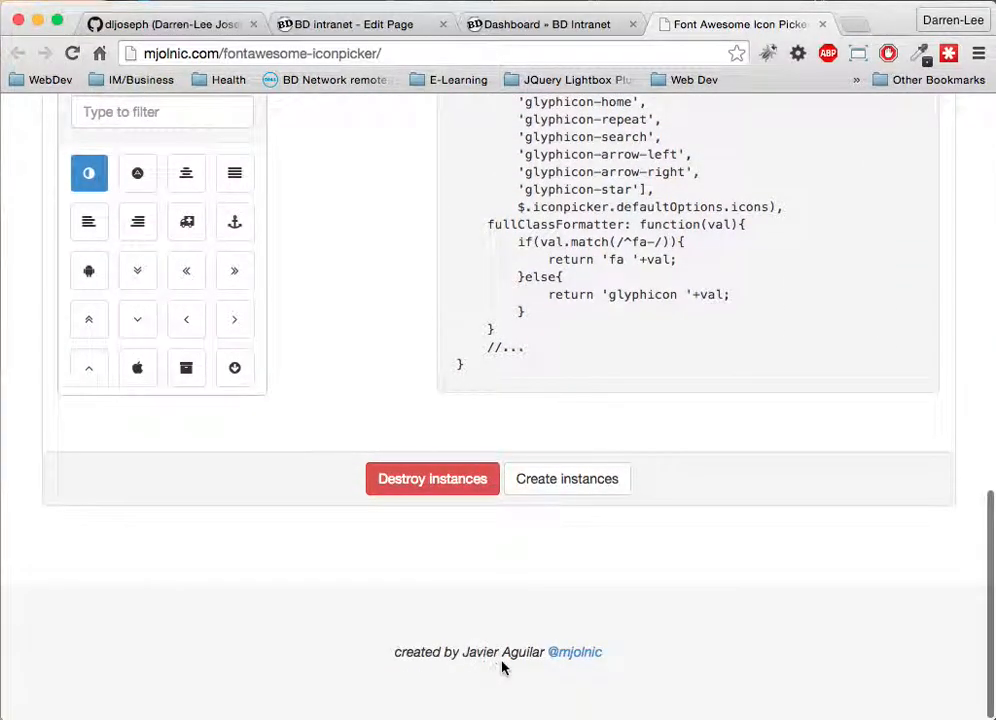
{"action": "mouse_move", "coordinate": [875, 506]}
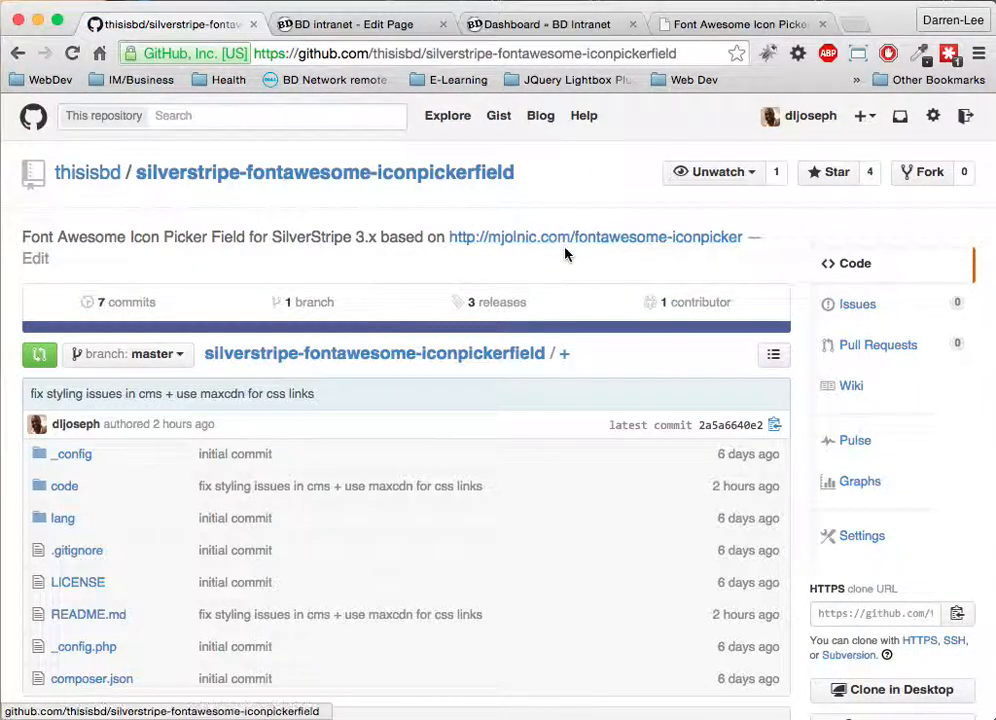
- Read the iconpickerfield README's installation and usage notes, then return to the Dashboard editor
{"action": "scroll", "scroll_direction": "down", "scroll_amount": 3}
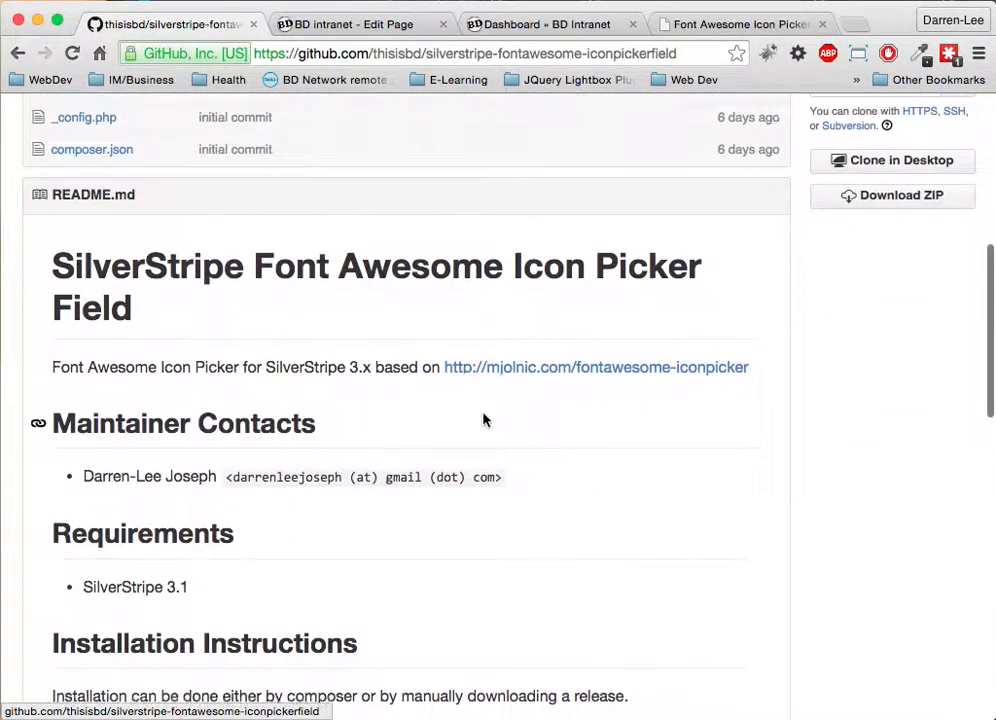
{"action": "scroll", "scroll_direction": "down", "scroll_amount": 3}
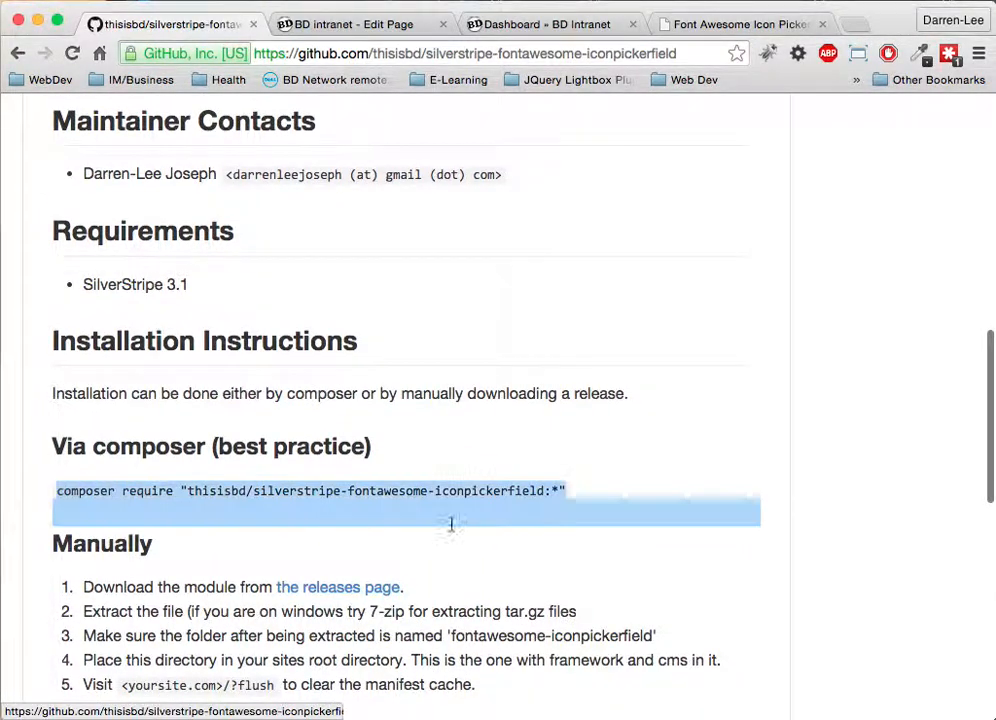
{"action": "scroll", "scroll_direction": "down", "scroll_amount": 3}
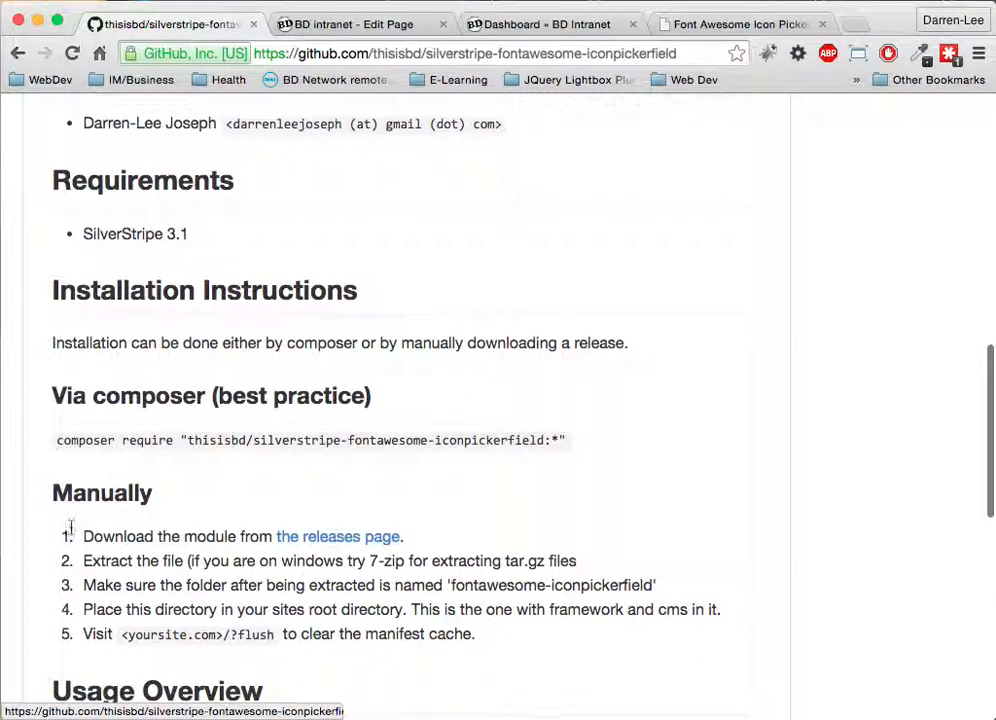
{"action": "scroll", "scroll_direction": "down", "scroll_amount": 3}
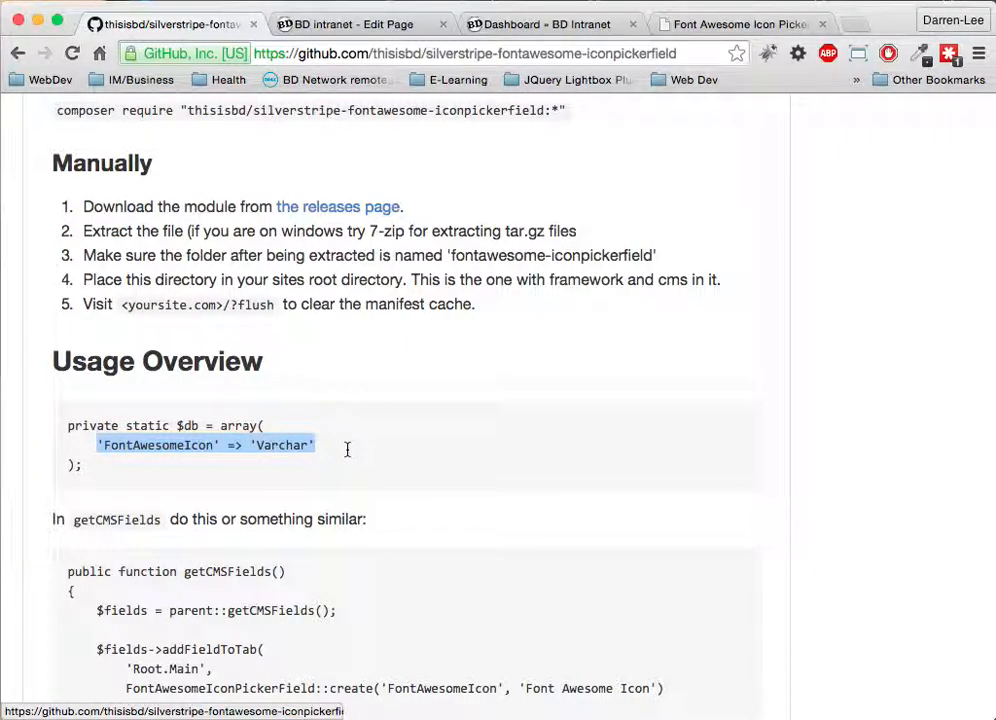
{"action": "mouse_move", "coordinate": [575, 599]}
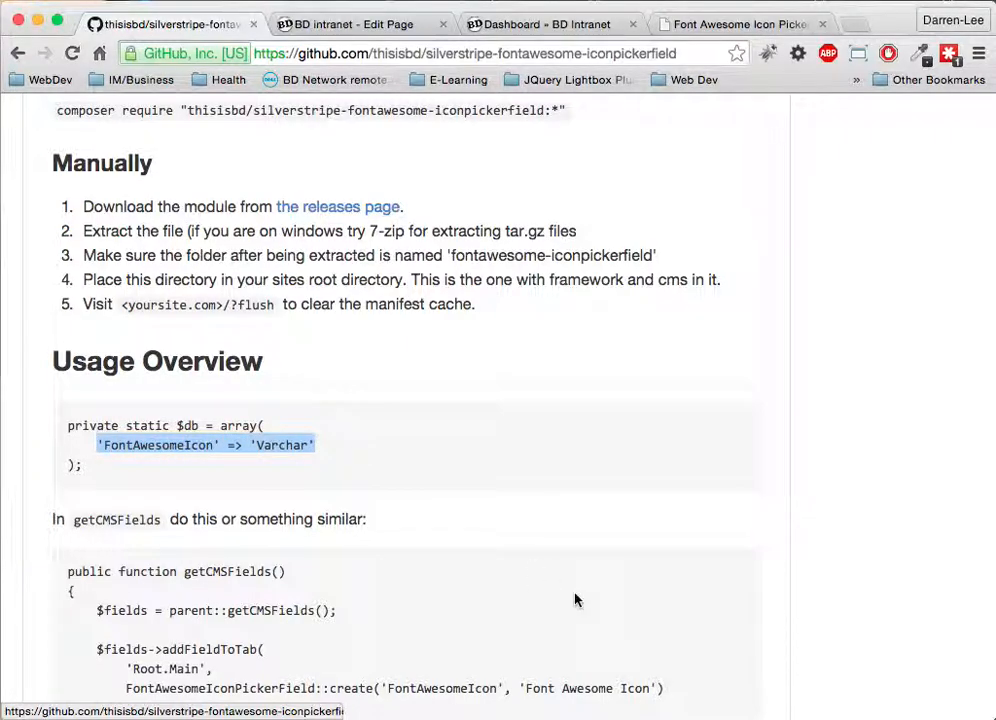
{"action": "scroll", "scroll_direction": "down", "scroll_amount": 3}
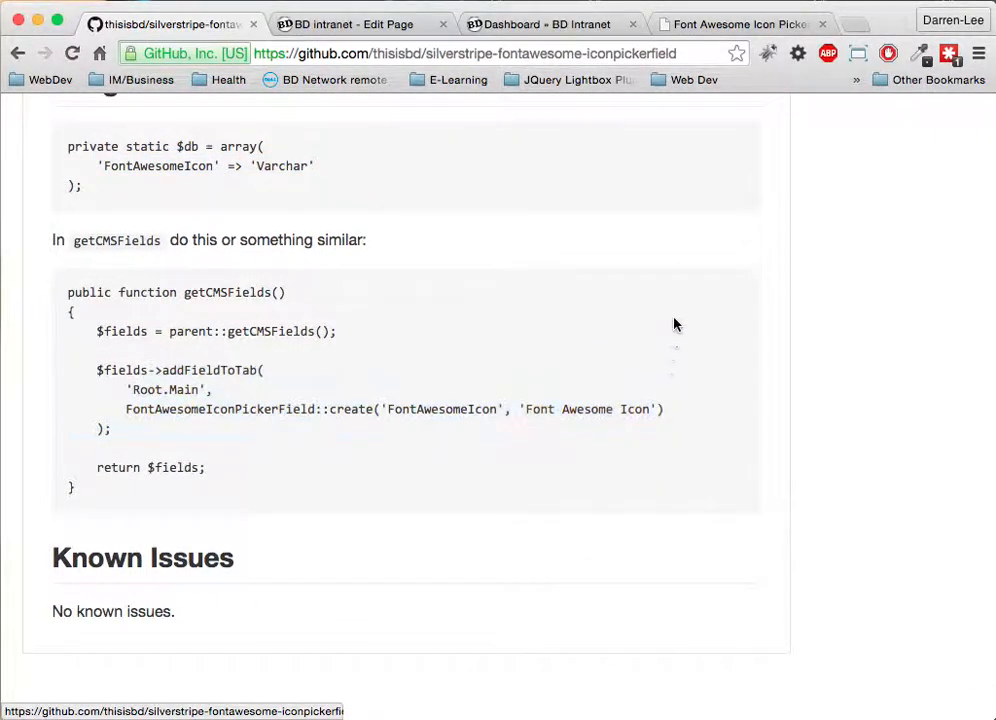
{"action": "left_click", "coordinate": [350, 24]}
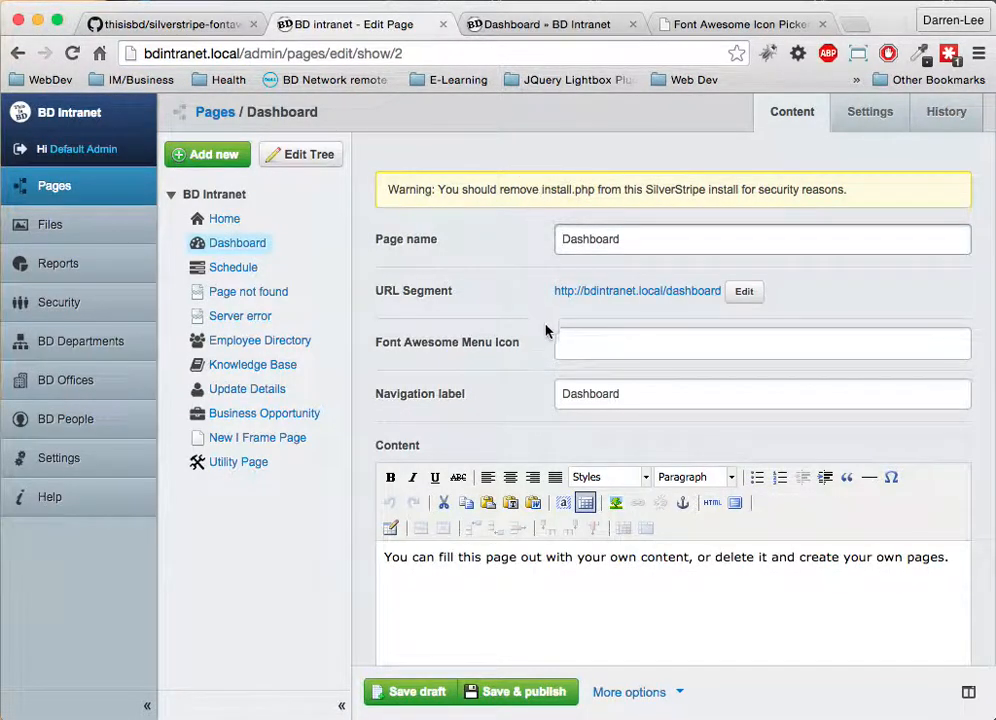
- Pick the clipboard icon (after trying cloud-upload) for the Dashboard's Font Awesome Menu Icon
{"action": "left_click", "coordinate": [762, 343]}
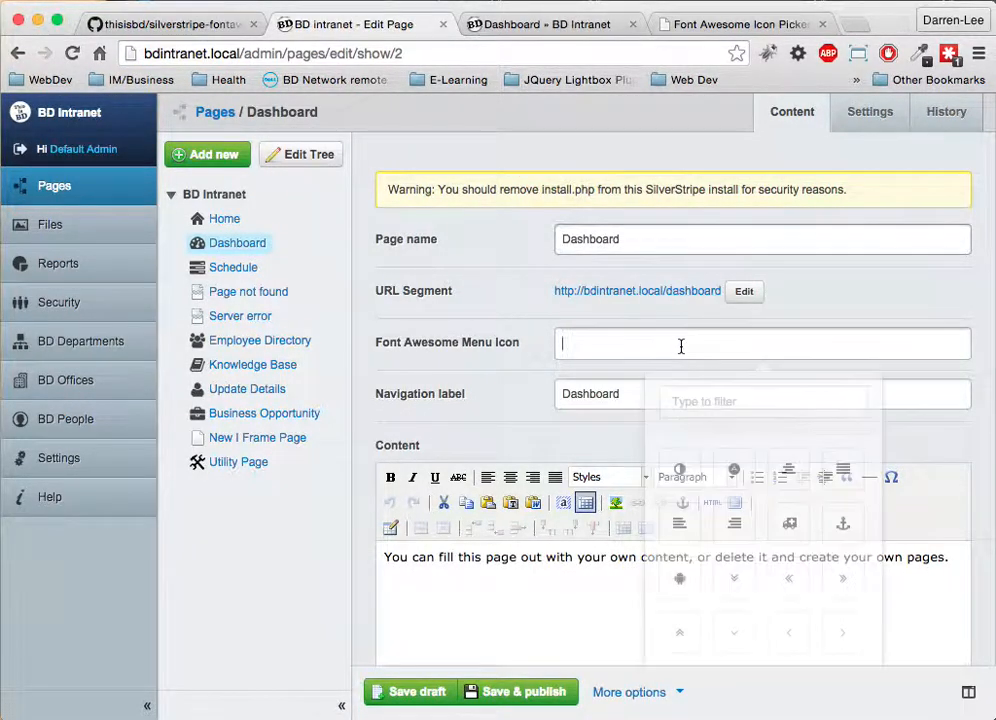
{"action": "left_click", "coordinate": [762, 343]}
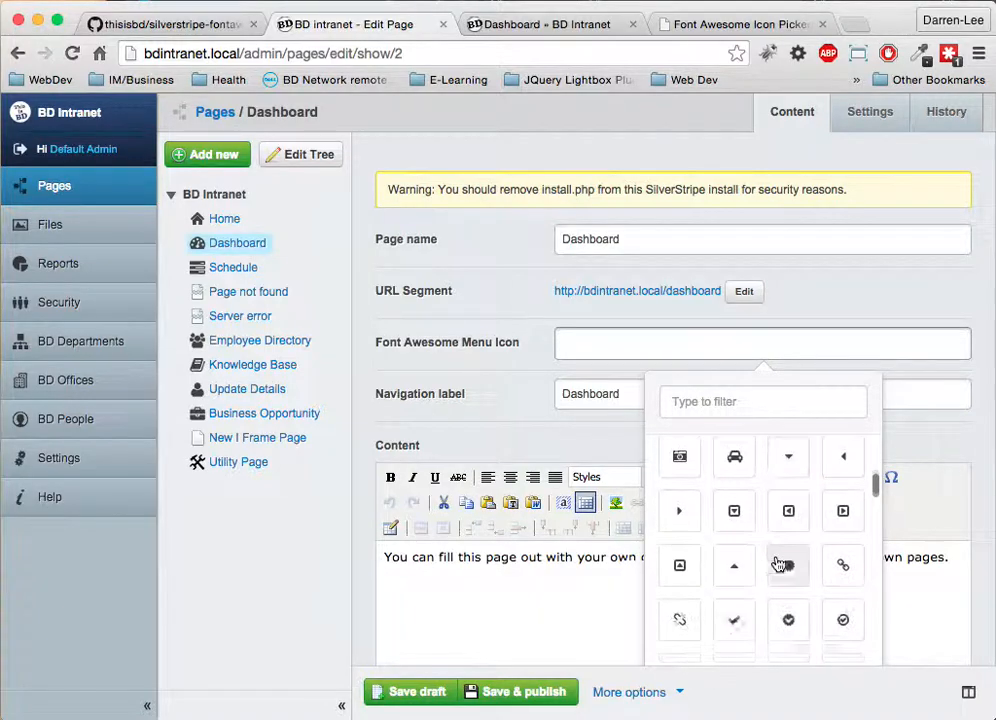
{"action": "scroll", "scroll_direction": "down", "scroll_amount": 3}
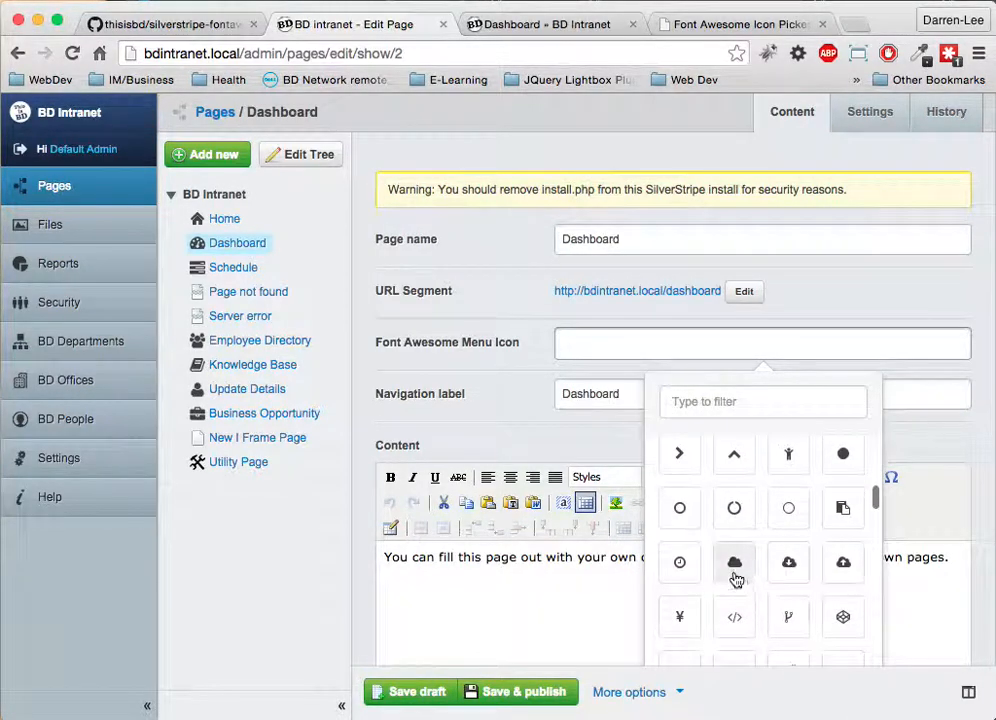
{"action": "left_click", "coordinate": [843, 562]}
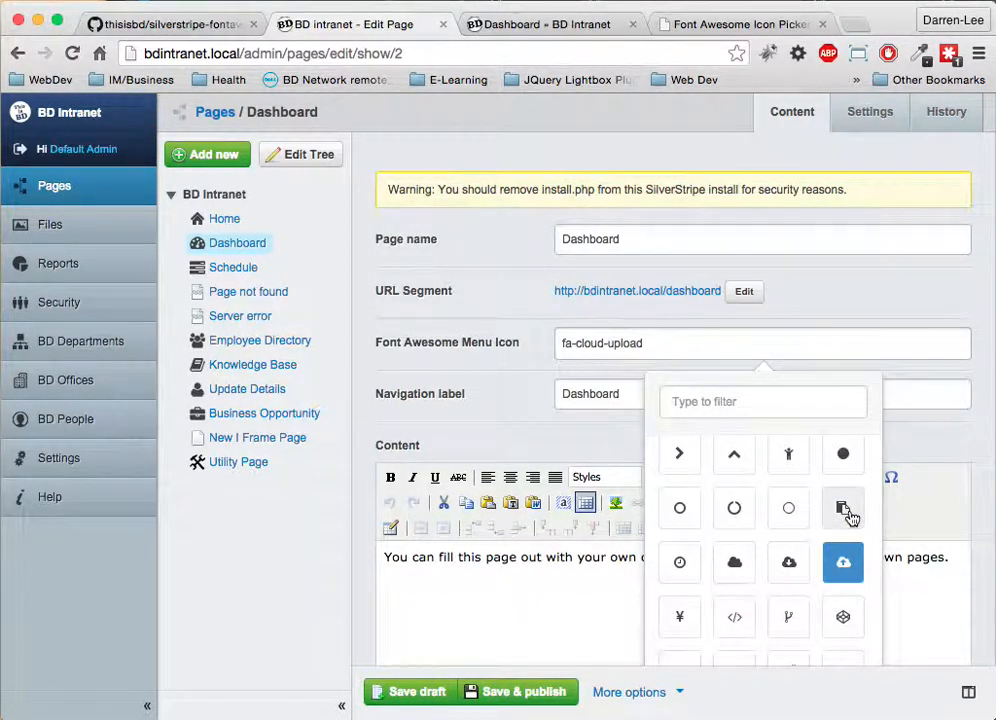
{"action": "left_click", "coordinate": [842, 507]}
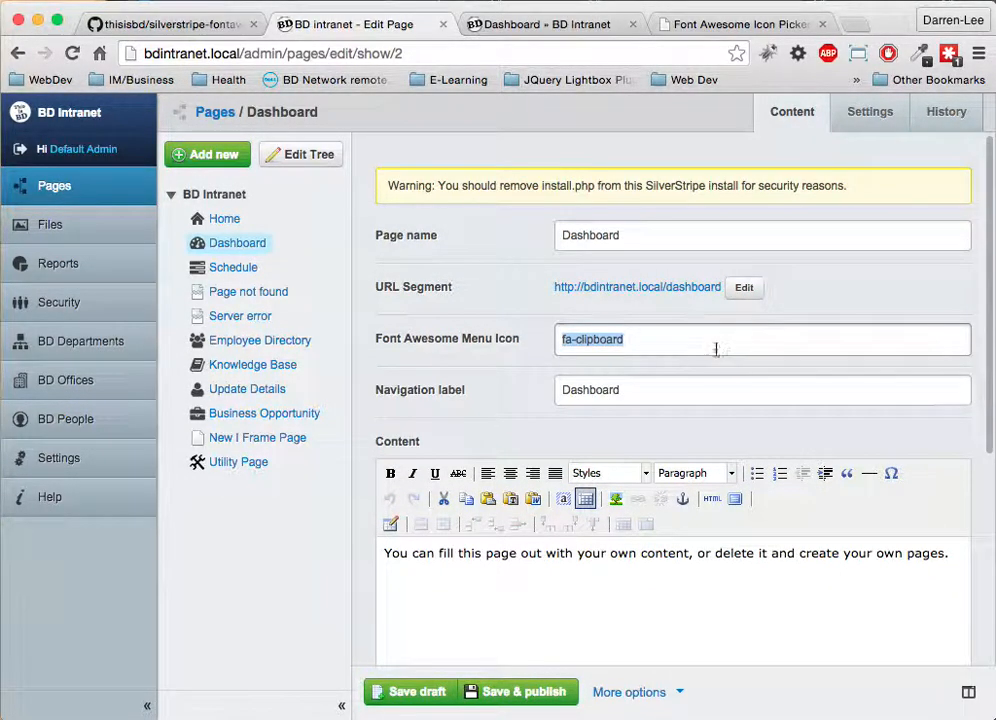
- Filter icons by 'das', choose fa-dashboard as the menu icon, and save & publish
{"action": "left_click", "coordinate": [762, 339]}
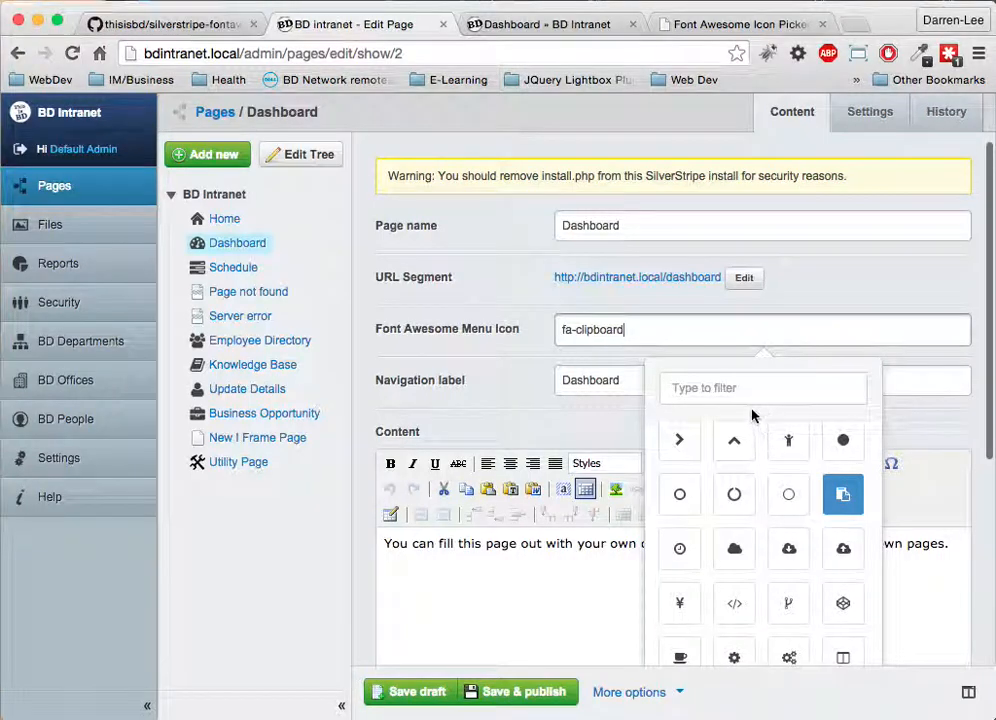
{"action": "type", "text": "das"}
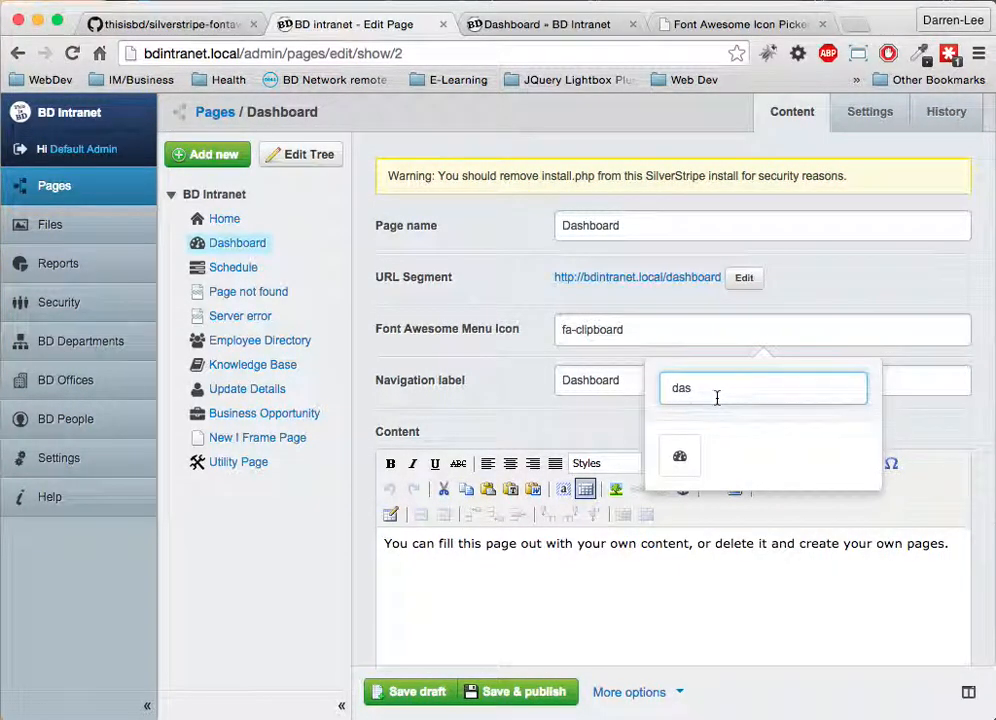
{"action": "left_click", "coordinate": [679, 456]}
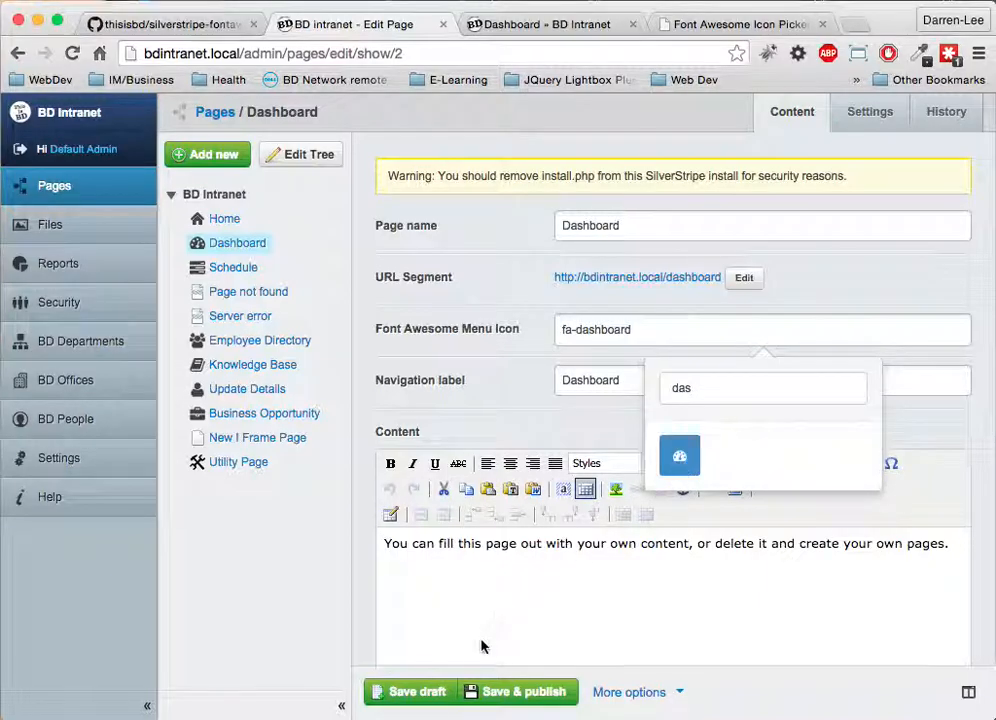
{"action": "left_click", "coordinate": [523, 691]}
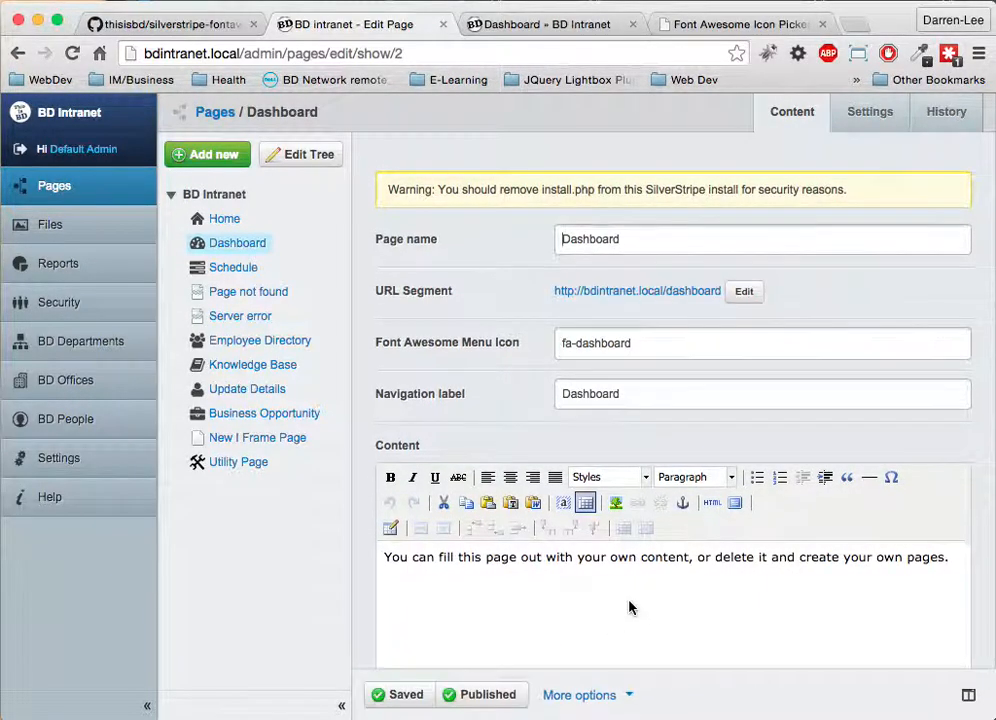
{"action": "mouse_move", "coordinate": [630, 607]}
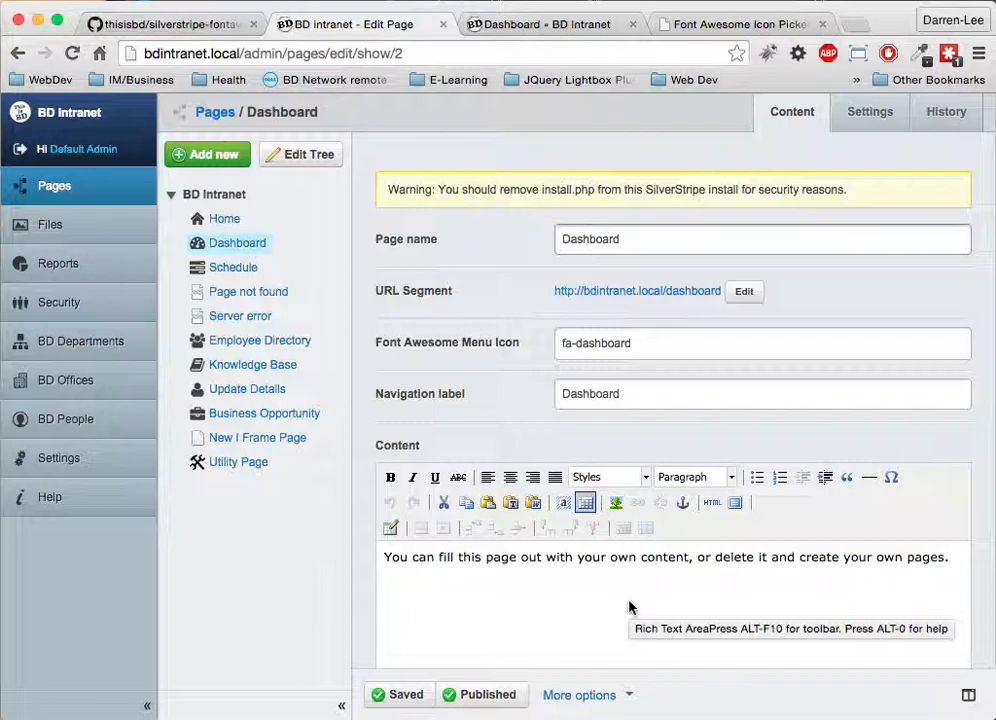